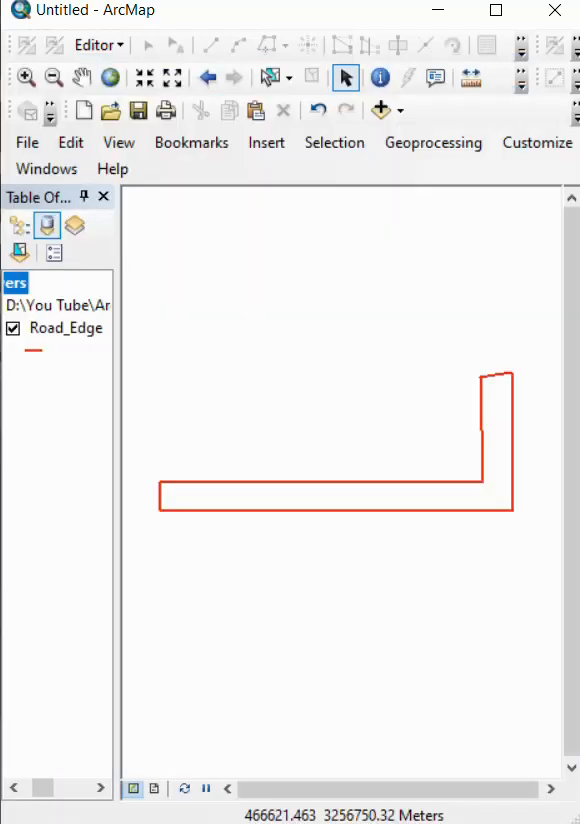
mouse_move(312, 700)
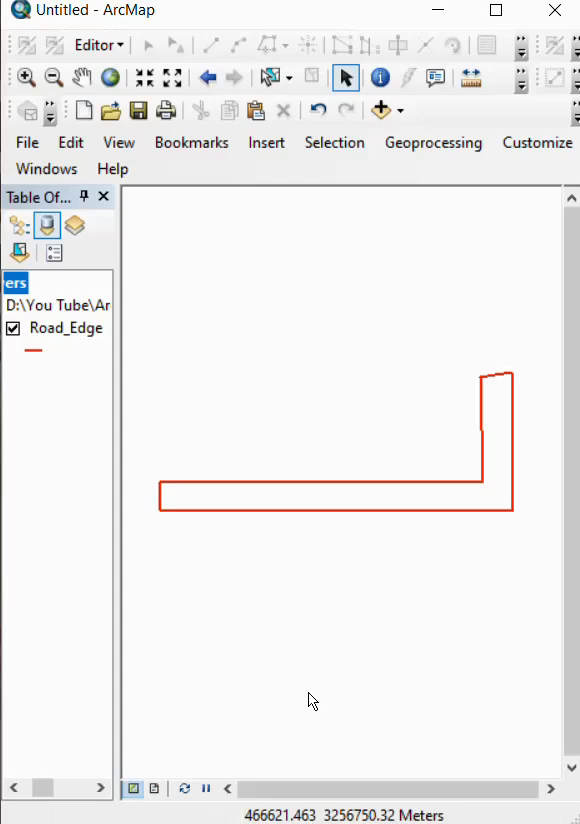
mouse_move(292, 404)
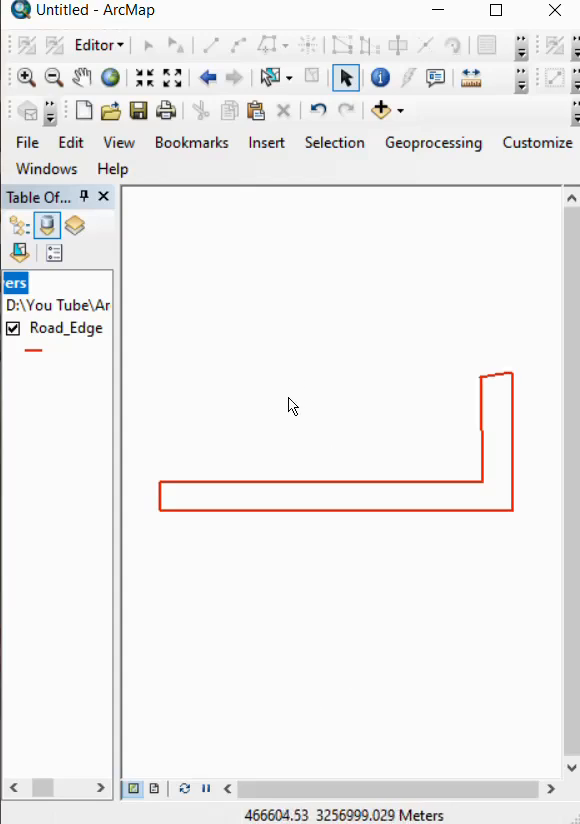
Step: Bring up the ArcToolbox window listing its toolsets alongside the Road_Edge map
click(96, 44)
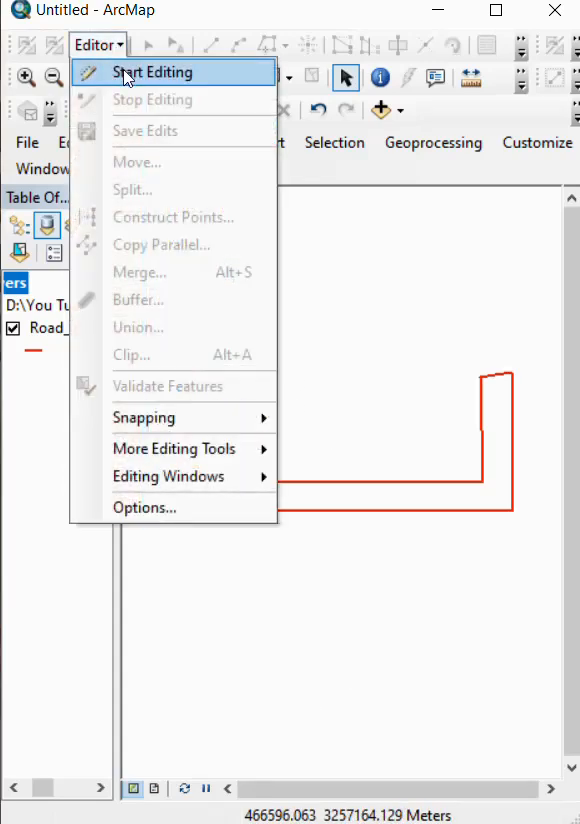
click(160, 72)
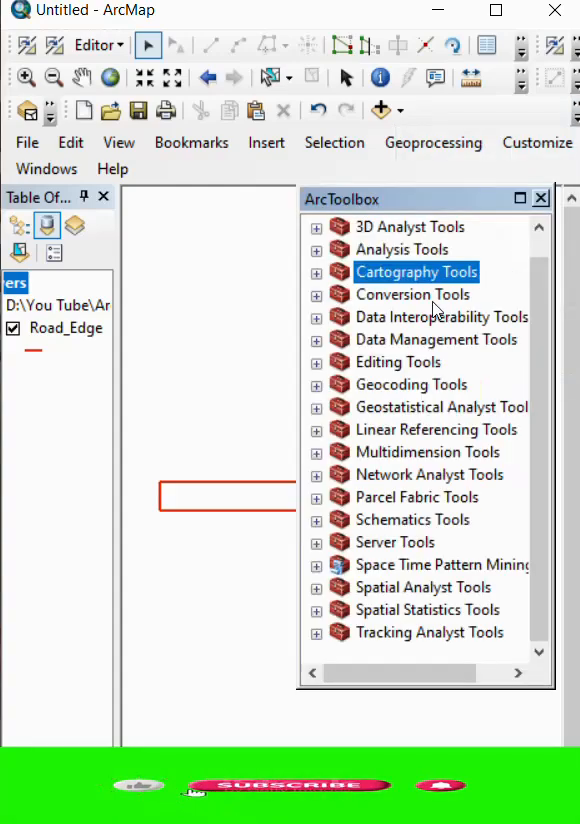
Step: Expand Cartography Tools and start Collapse Dual Lines To Centerline on Road_Edge
click(316, 272)
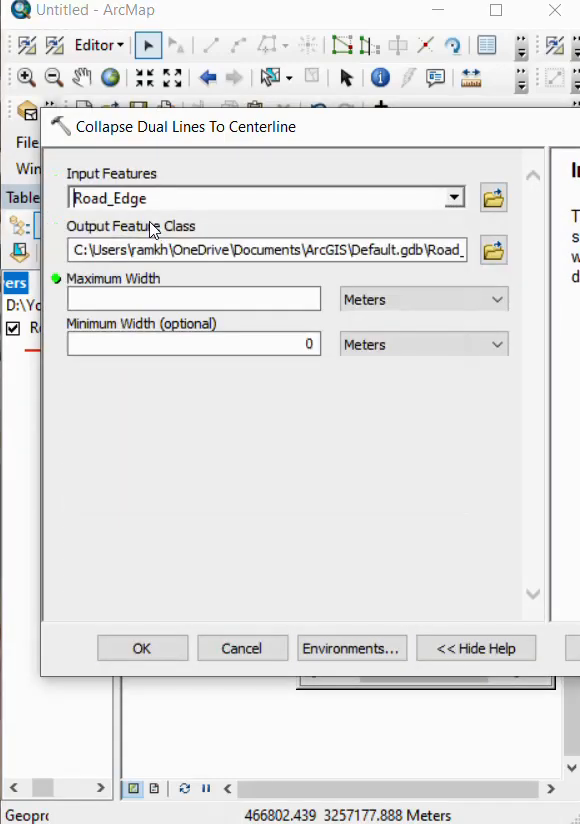
Step: Name the output centerline feature class 'line' and confirm its save location
click(492, 250)
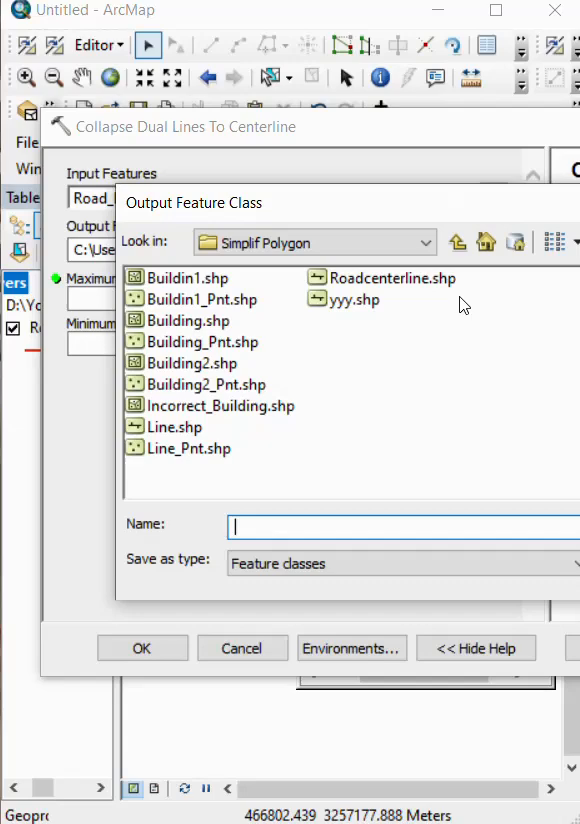
text(line)
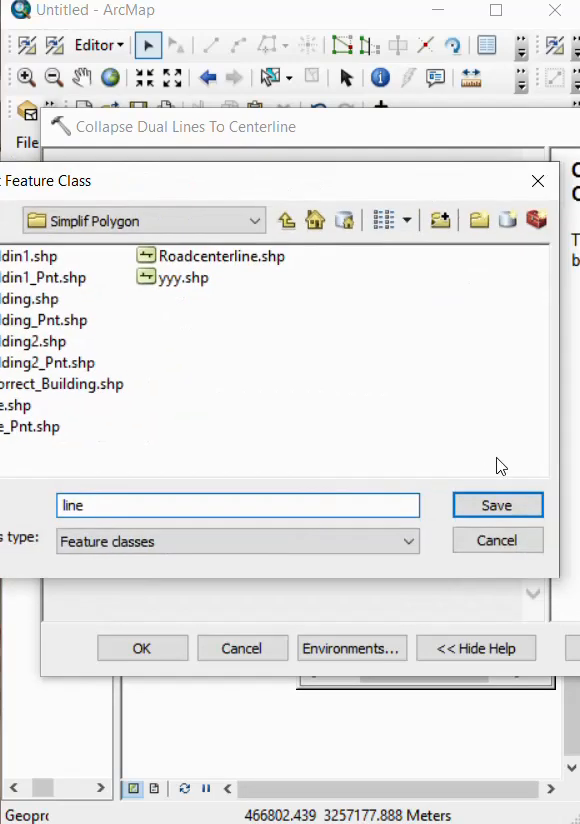
click(496, 504)
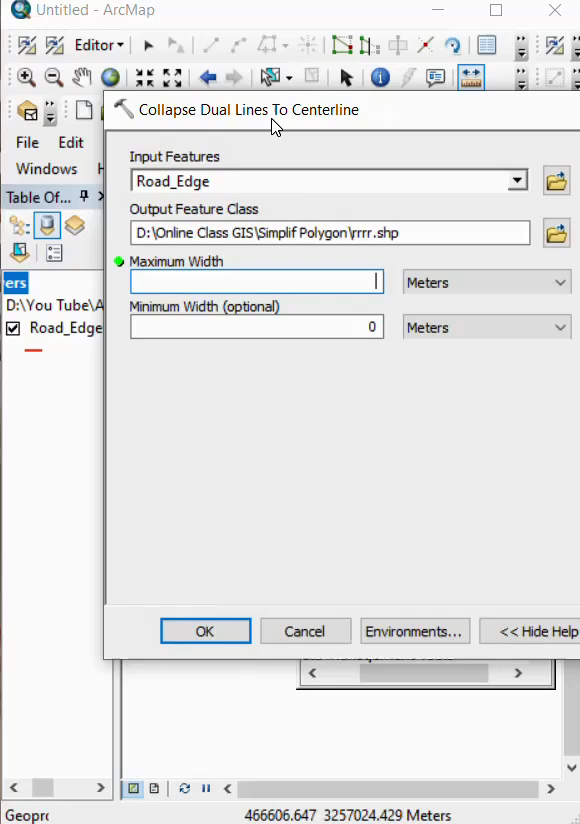
Step: Run the collapse with a 30 meter maximum width, adding the rrrr centerline layer
text(30)
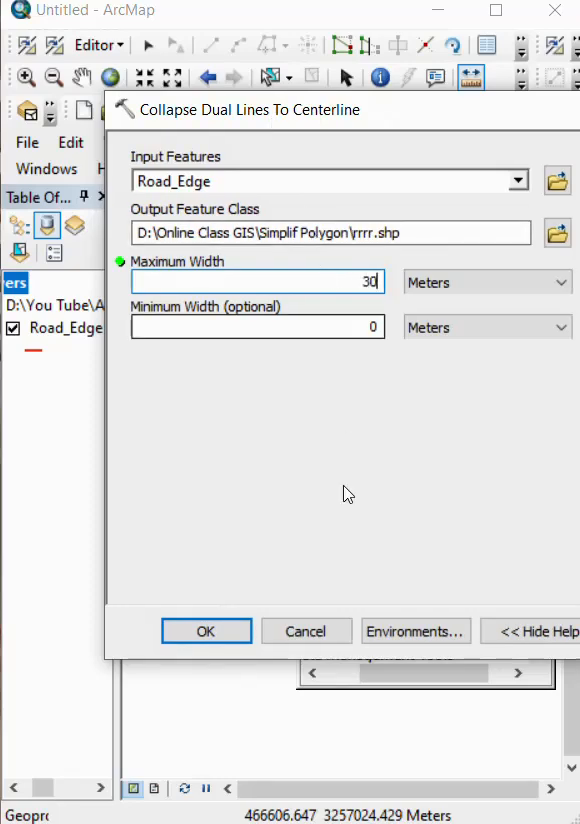
click(206, 632)
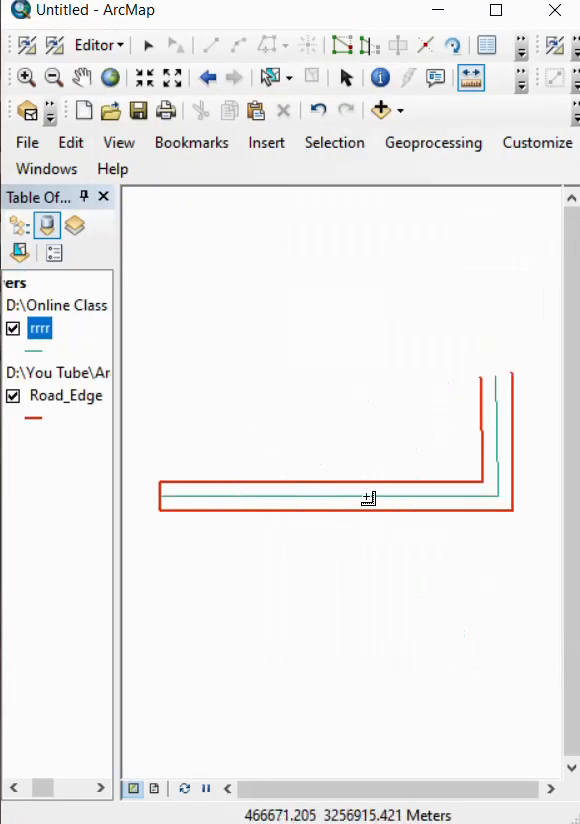